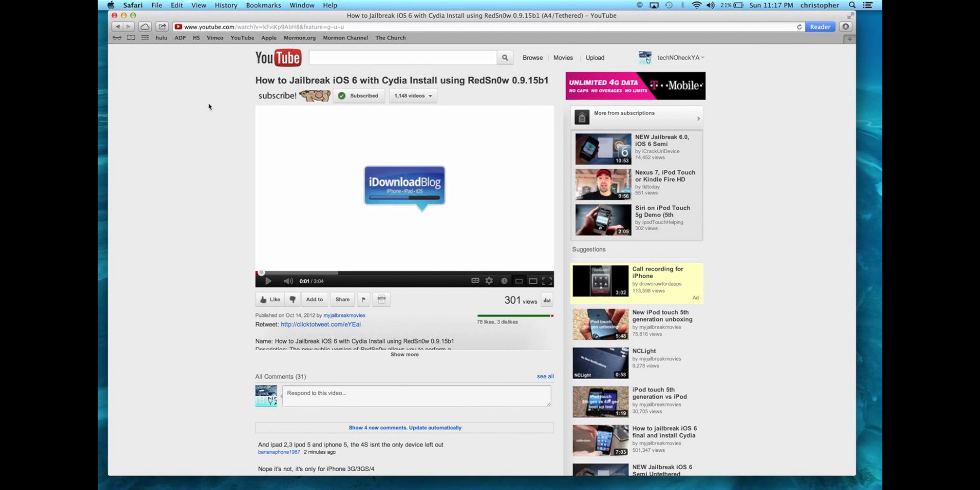
mouse_move(377, 180)
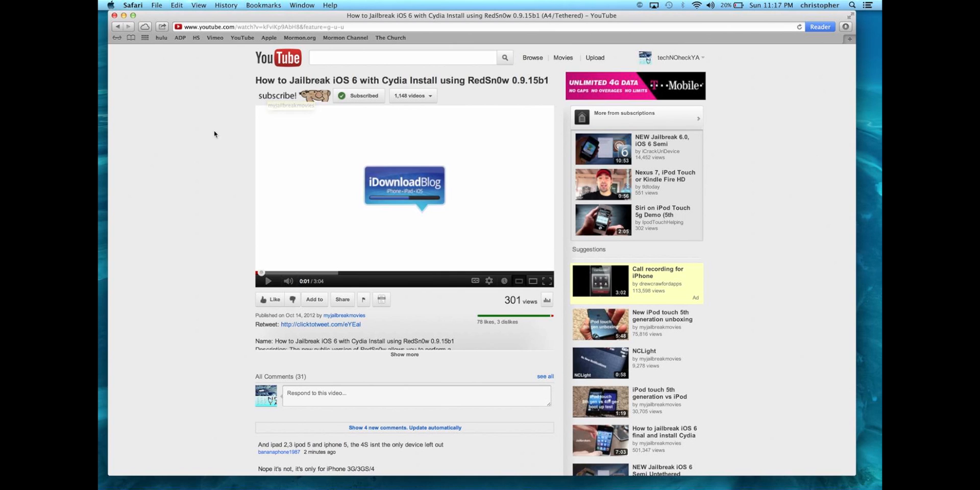
scroll("down", 3)
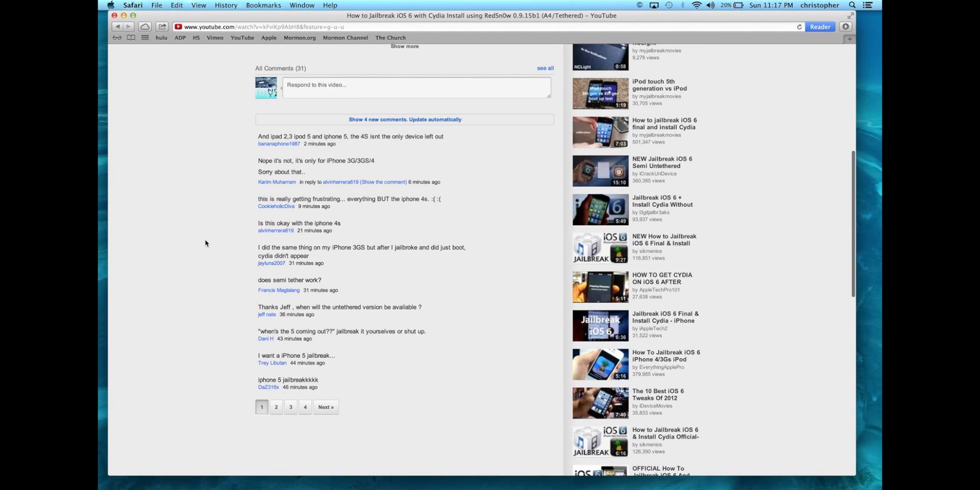
mouse_move(275, 237)
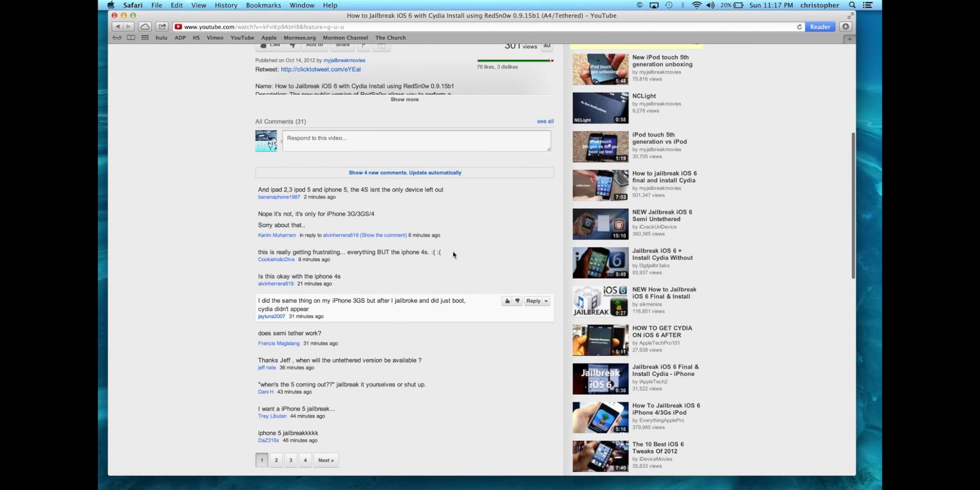
scroll("up", 3)
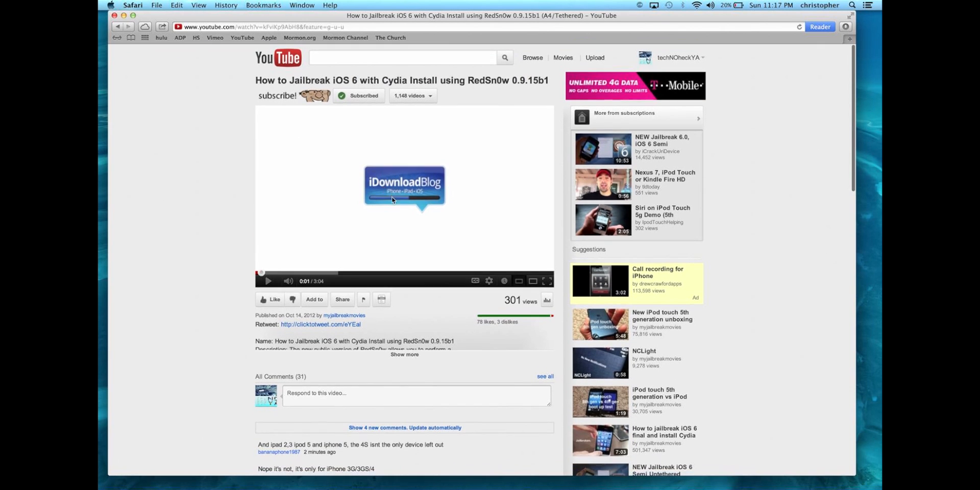
mouse_move(483, 160)
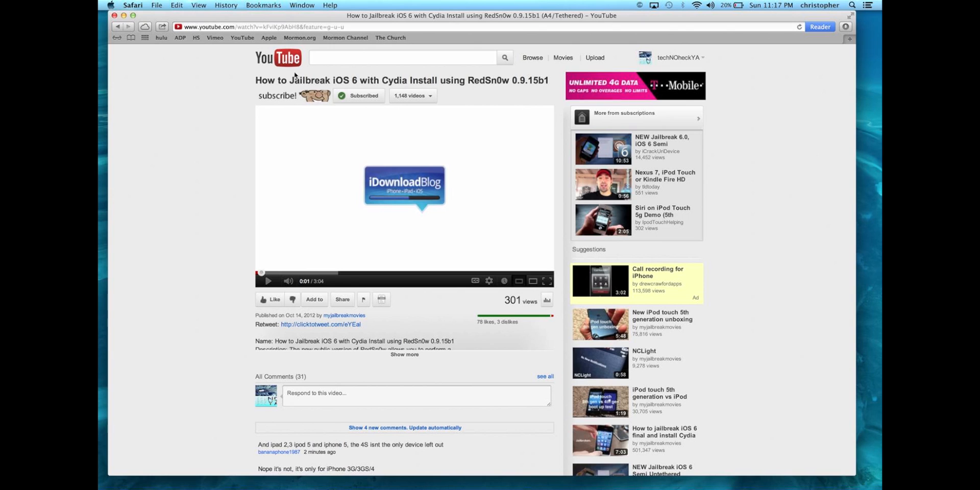
mouse_move(285, 57)
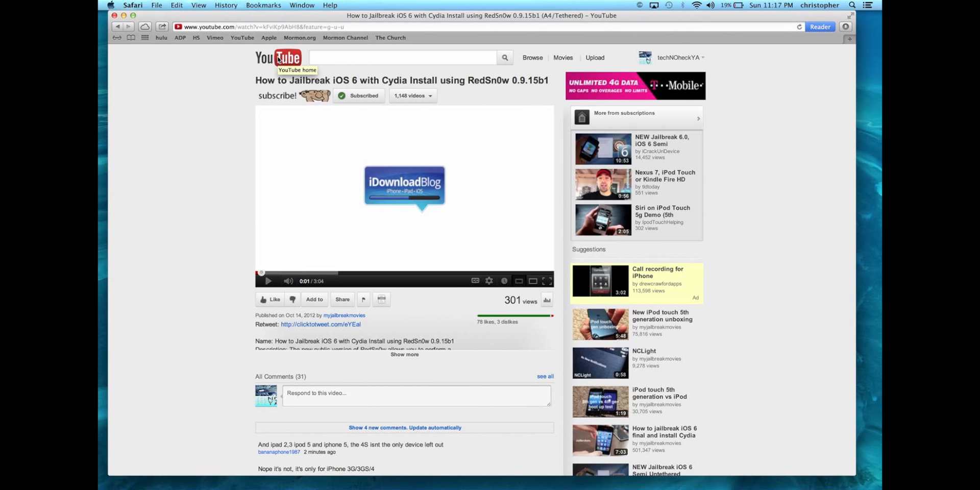
mouse_move(267, 59)
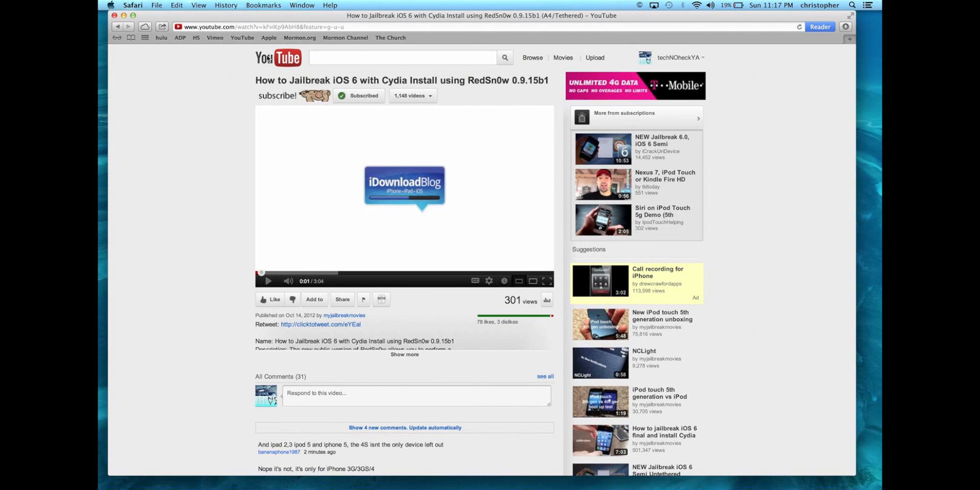
mouse_move(278, 58)
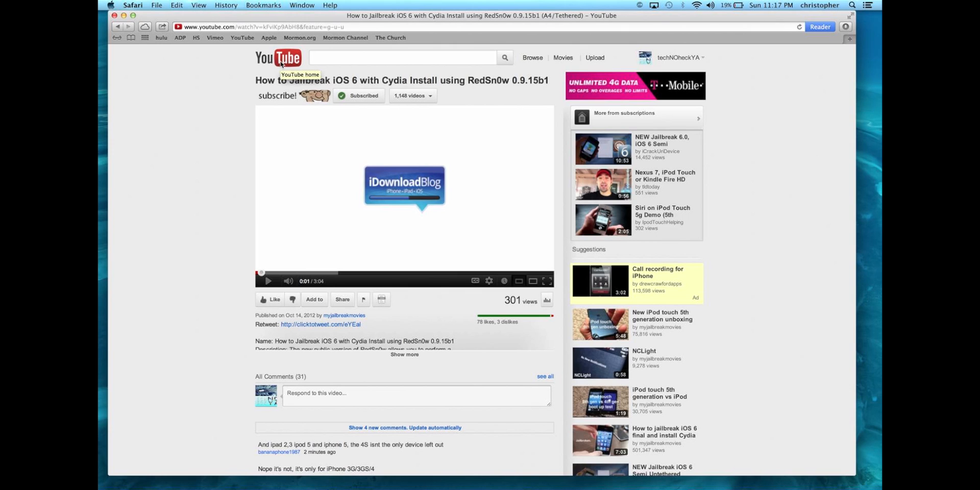
mouse_move(299, 116)
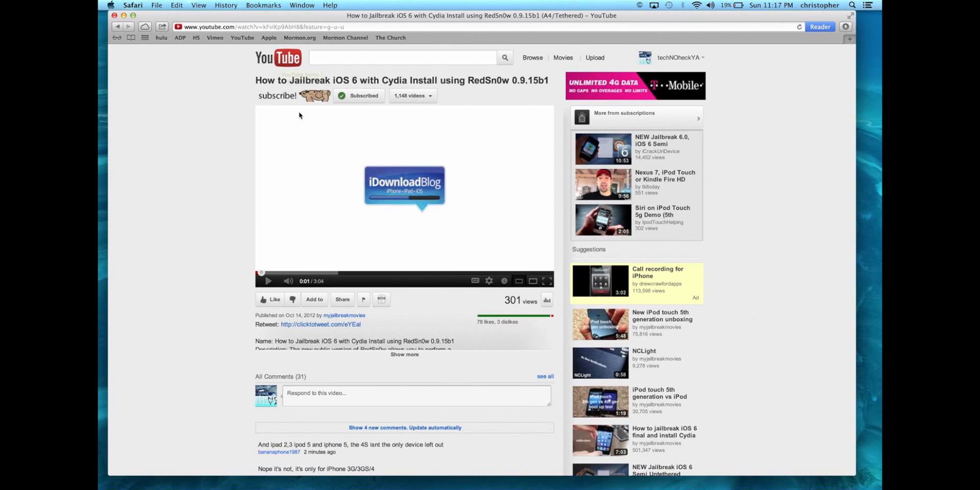
scroll("down", 3)
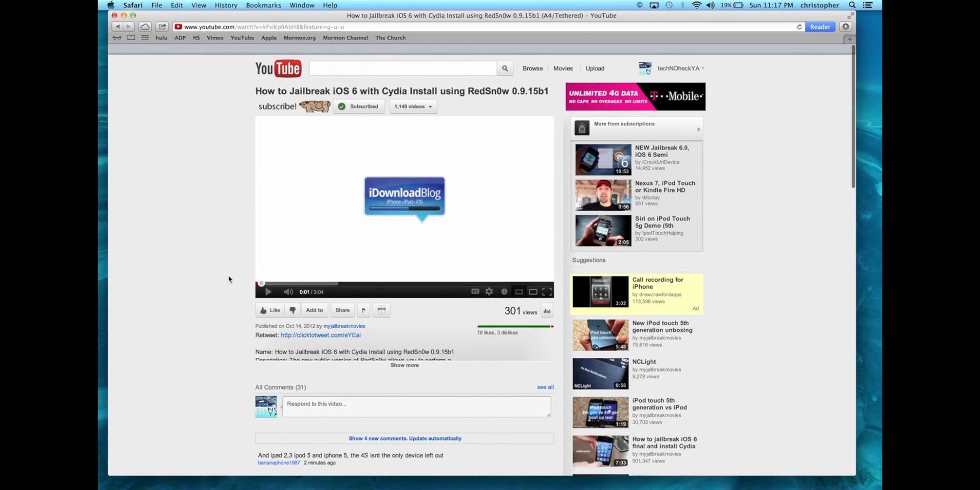
scroll("down", 3)
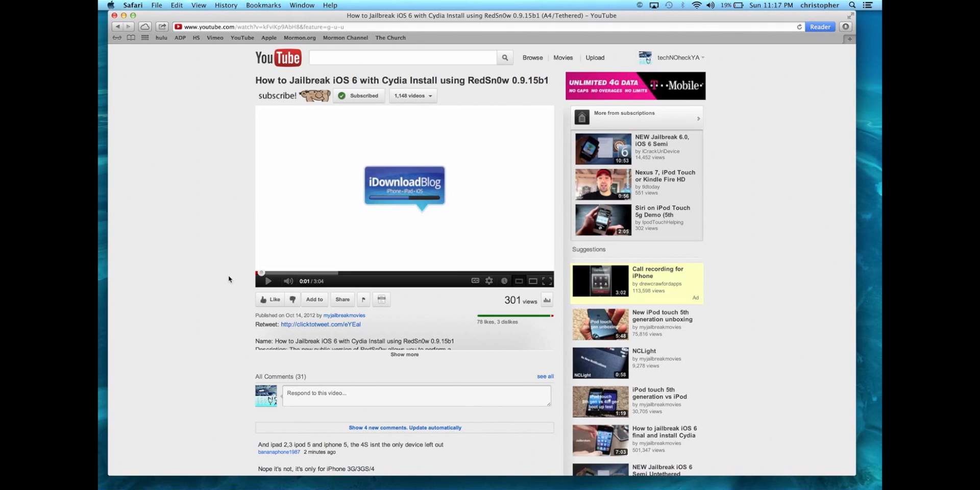